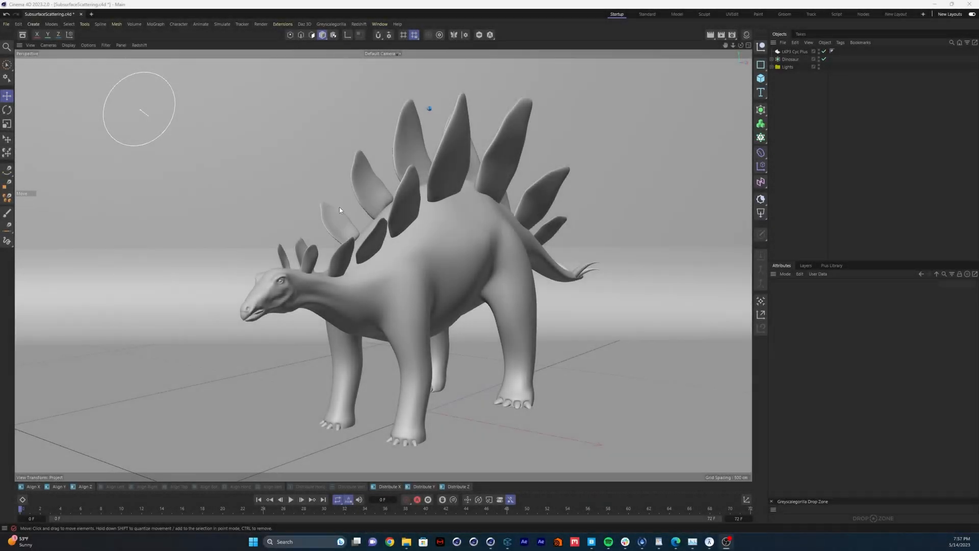
mouse_move(426, 231)
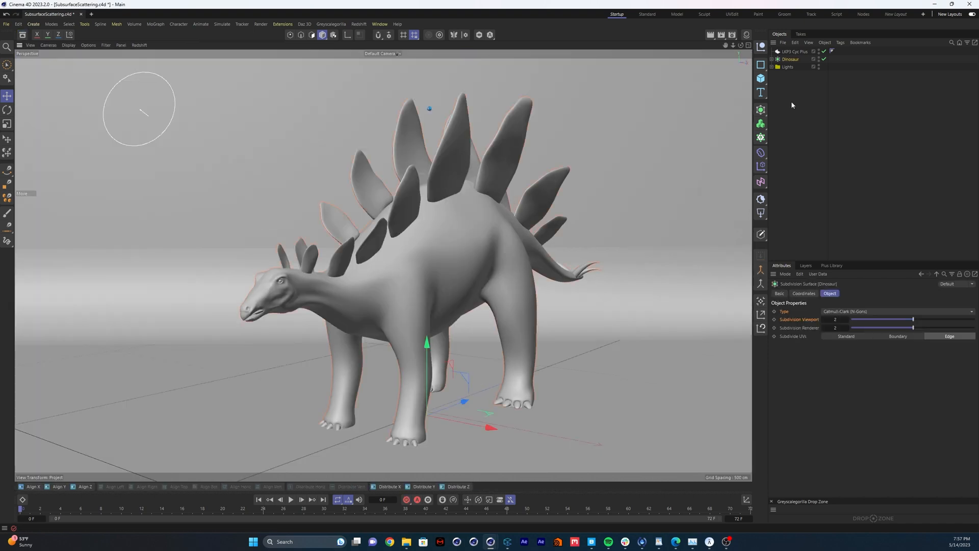
- Create an RS Standard material named Subsurface on the dinosaur and start the Redshift RenderView
left_click(648, 45)
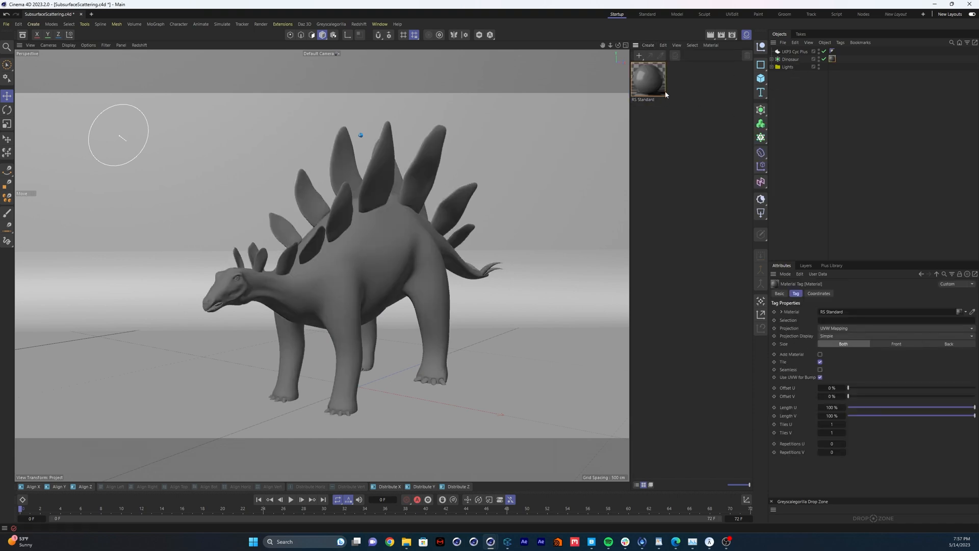
double_click(643, 99)
type("Subsurface")
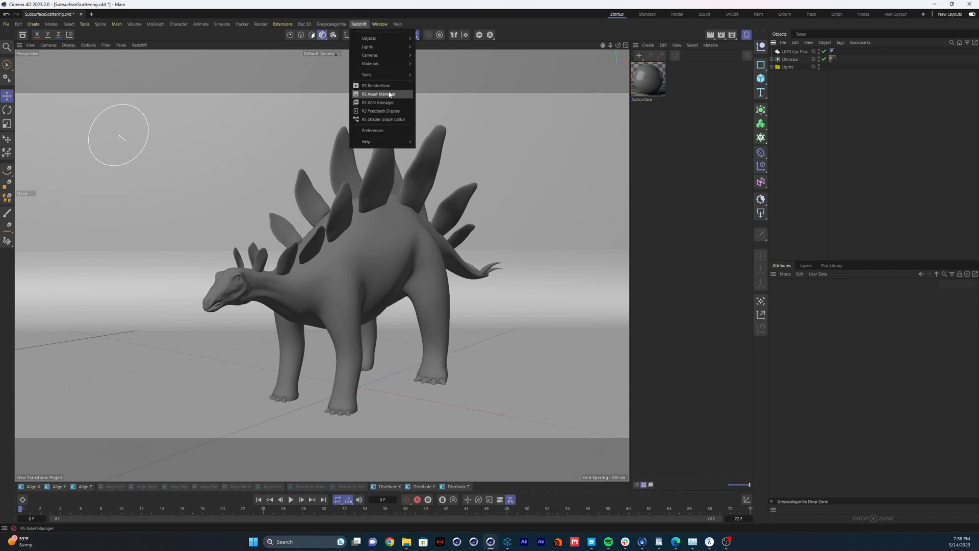
left_click(375, 86)
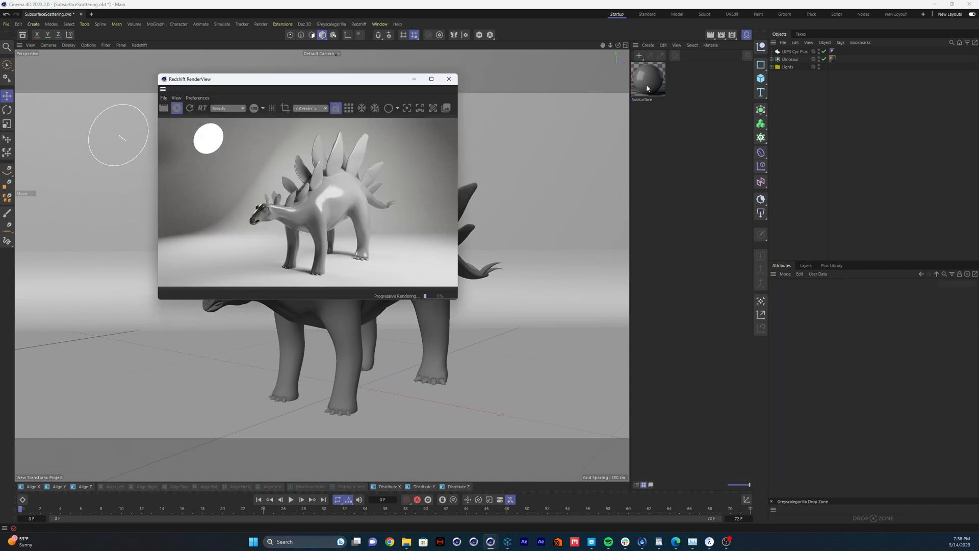
- Open the Subsurface material in the Node Editor to see its RS Standard Material properties
double_click(647, 73)
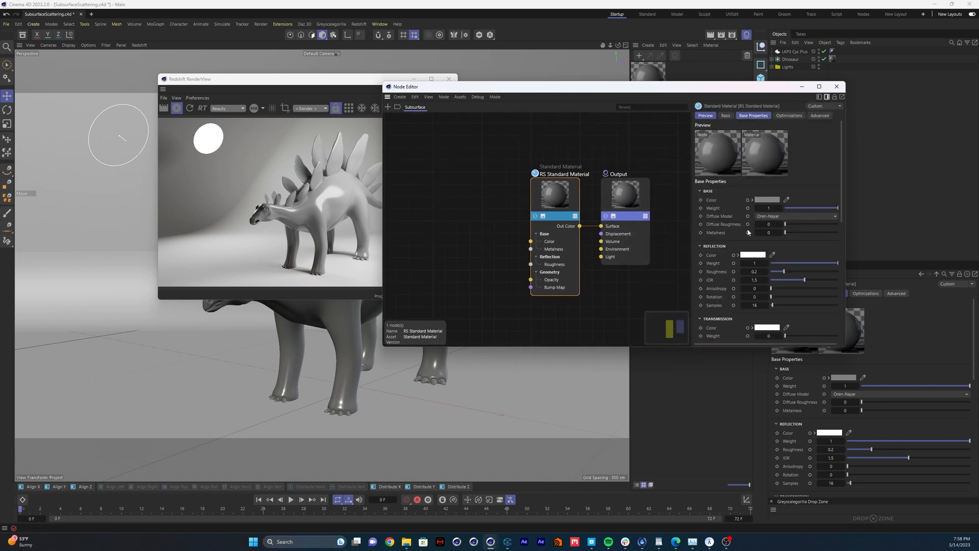
- Enlarge the render view and raise the material's Reflection Roughness to 0.64
scroll("down", 3)
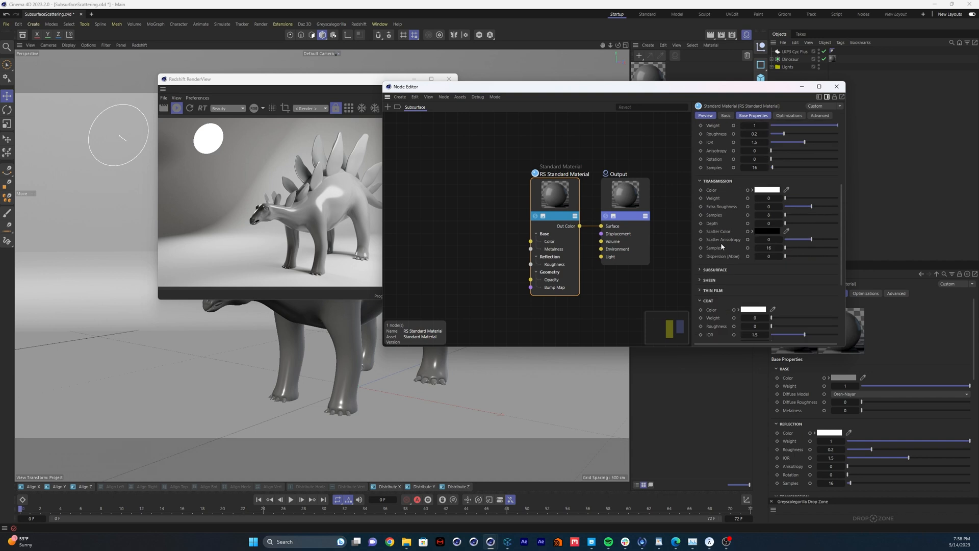
left_click(702, 269)
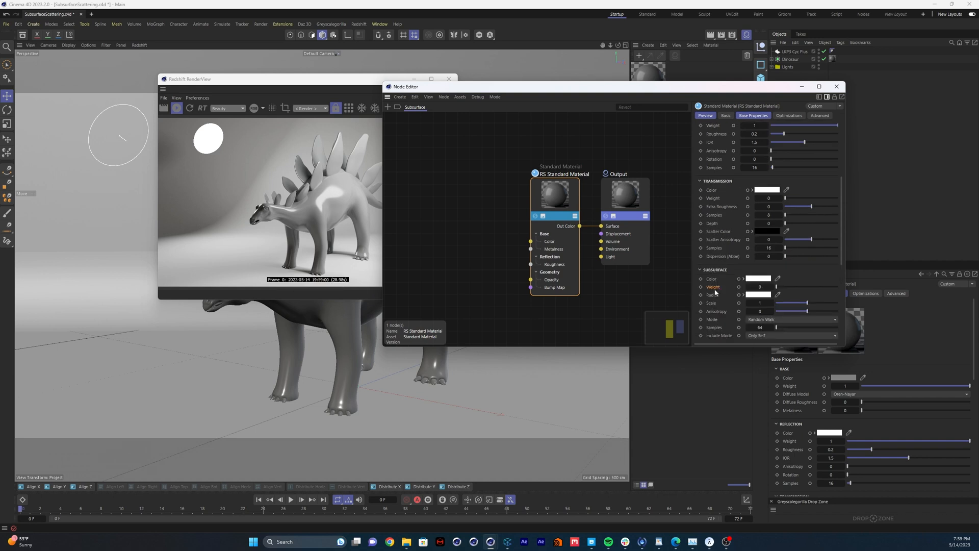
left_click_drag(780, 287, 836, 286)
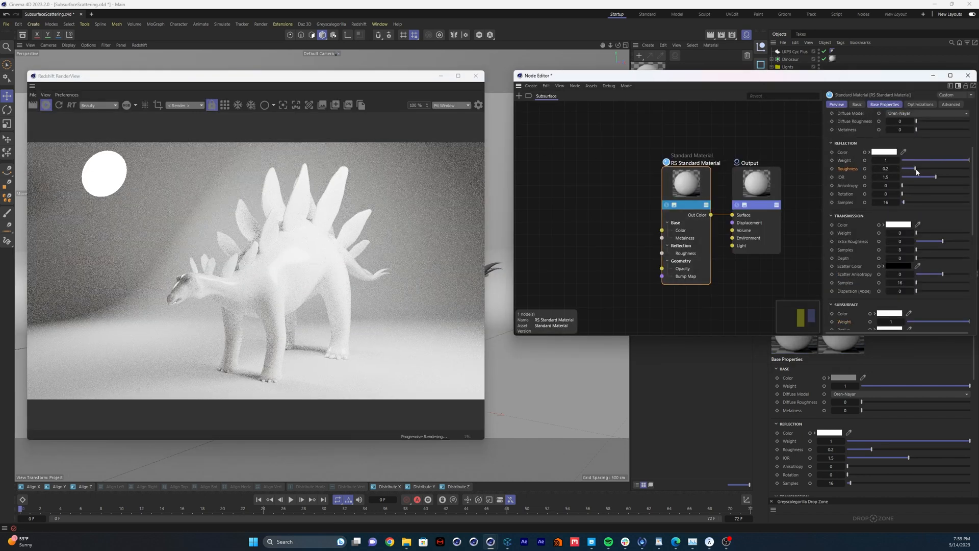
left_click_drag(918, 169, 944, 168)
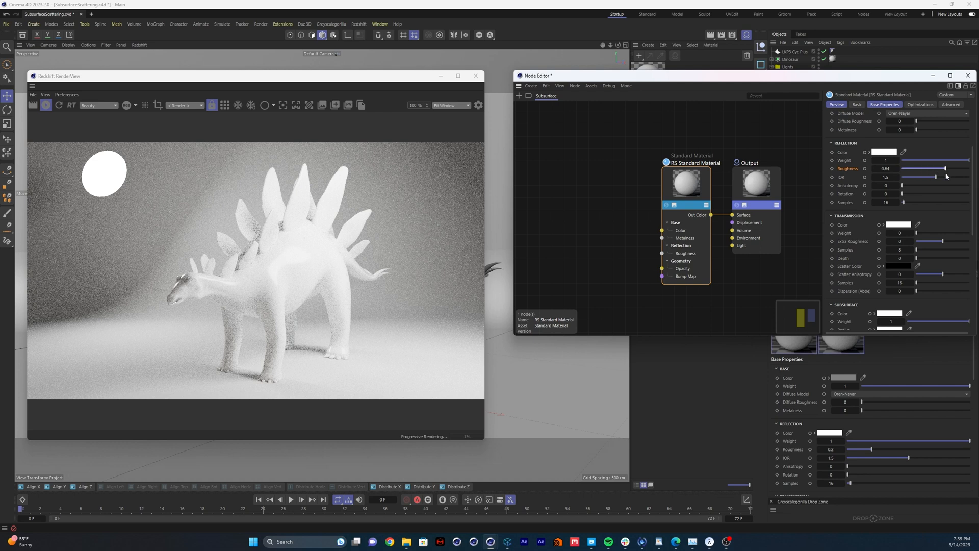
scroll("down", 3)
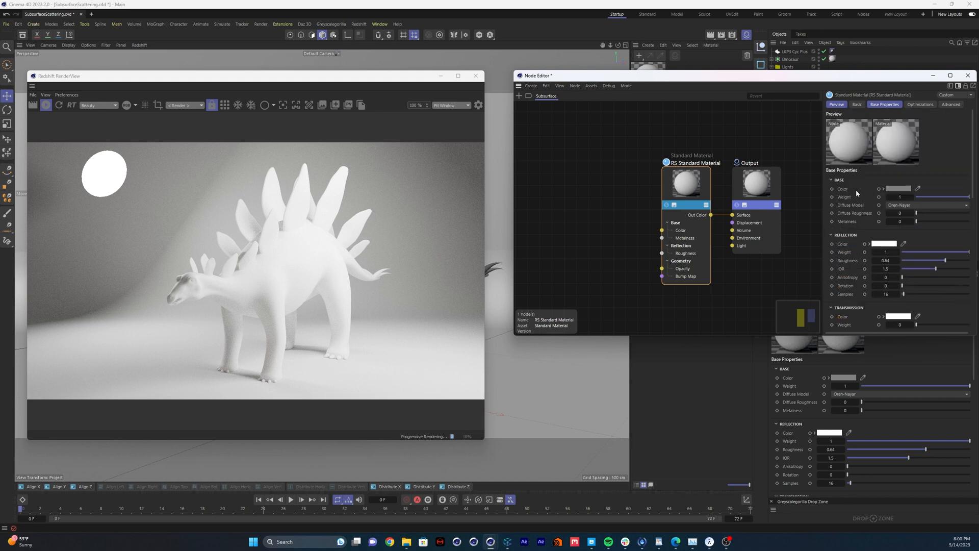
- Set the Base Color to black and bring up the Color Chooser for the Subsurface Color
left_click(898, 189)
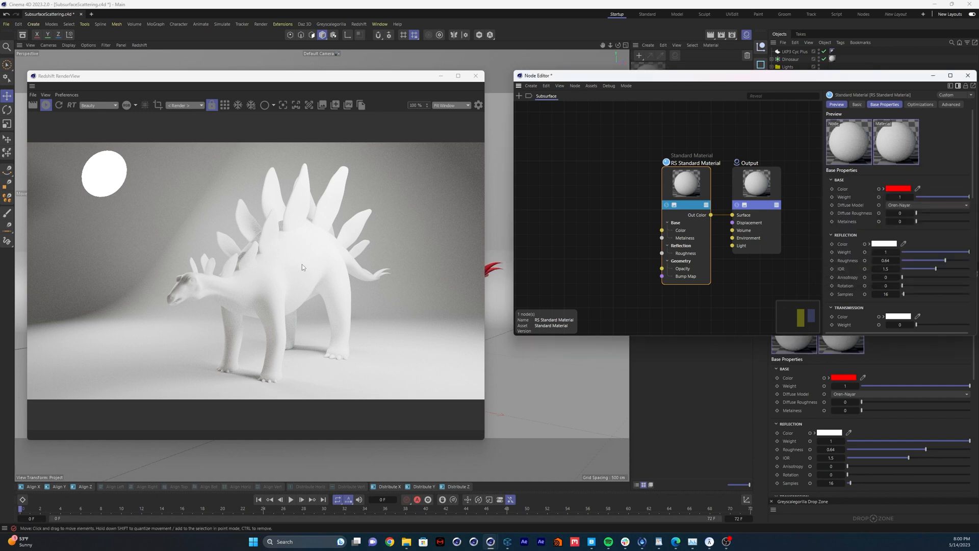
mouse_move(397, 275)
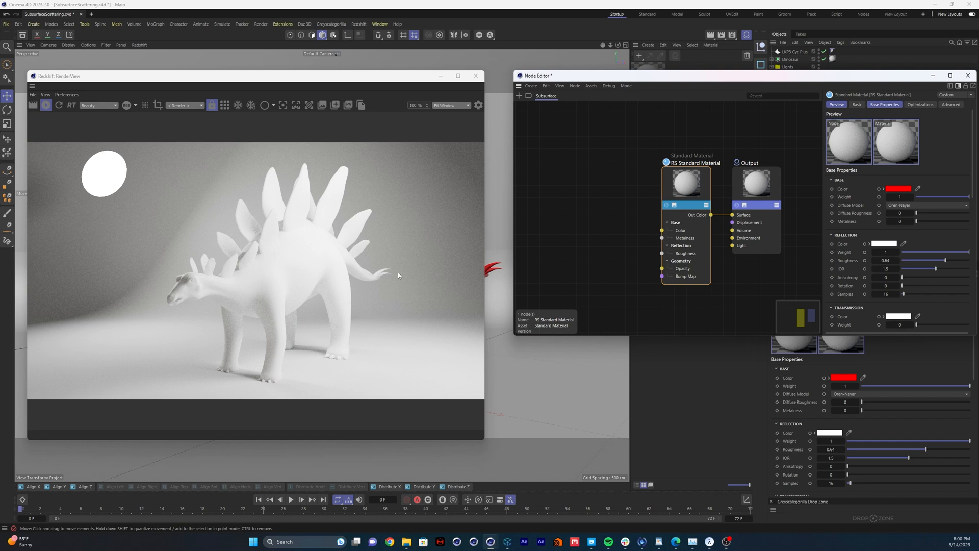
left_click(905, 189)
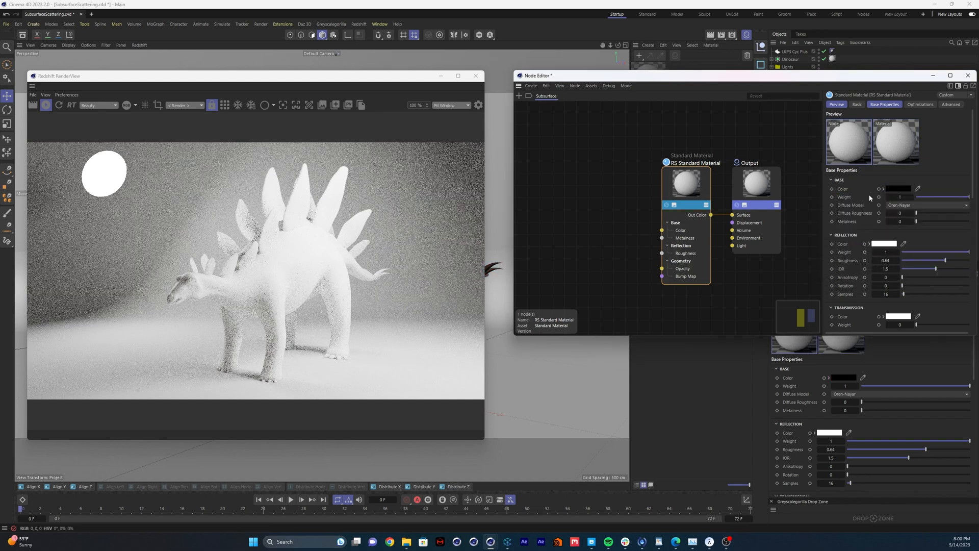
scroll("down", 3)
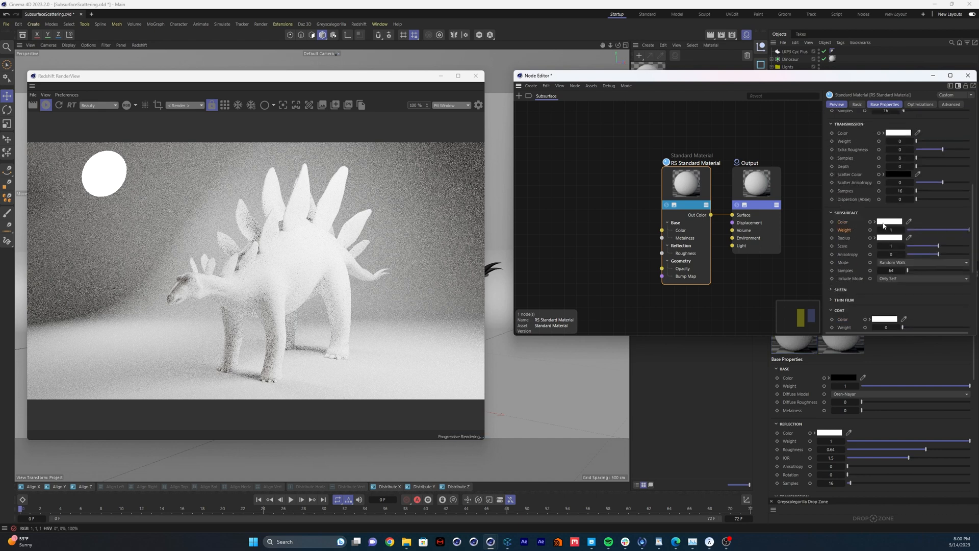
left_click(889, 221)
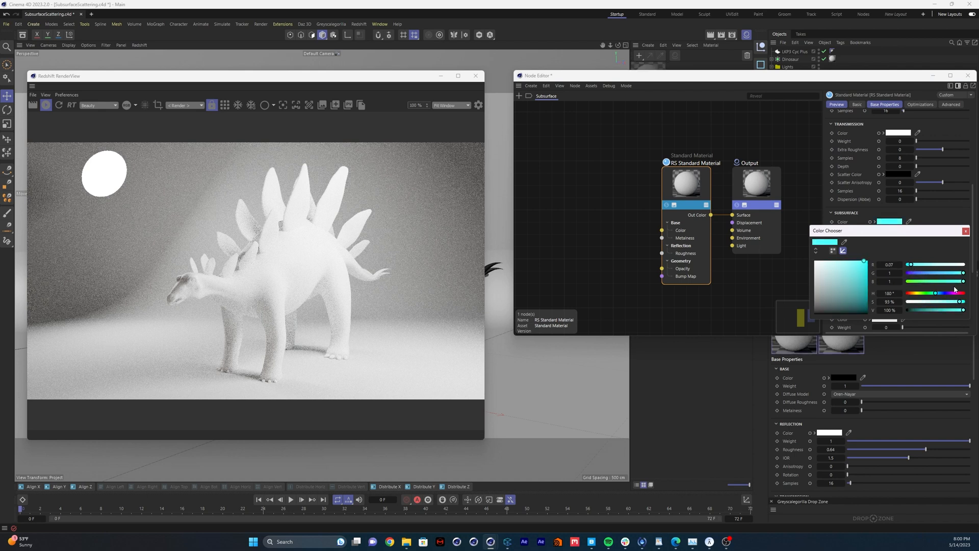
- Choose a saturated blue as the Subsurface Color so the stegosaurus renders translucent blue
left_click_drag(935, 293, 938, 293)
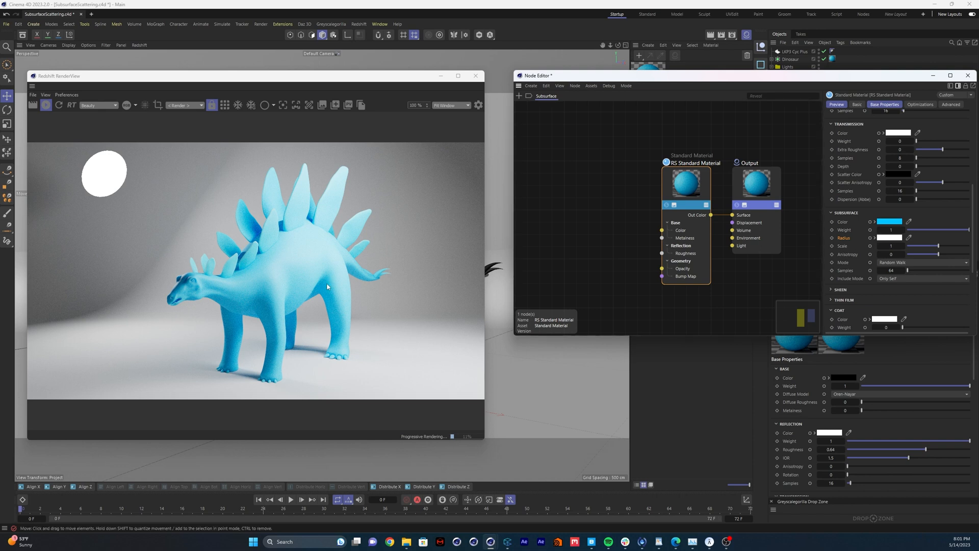
mouse_move(211, 300)
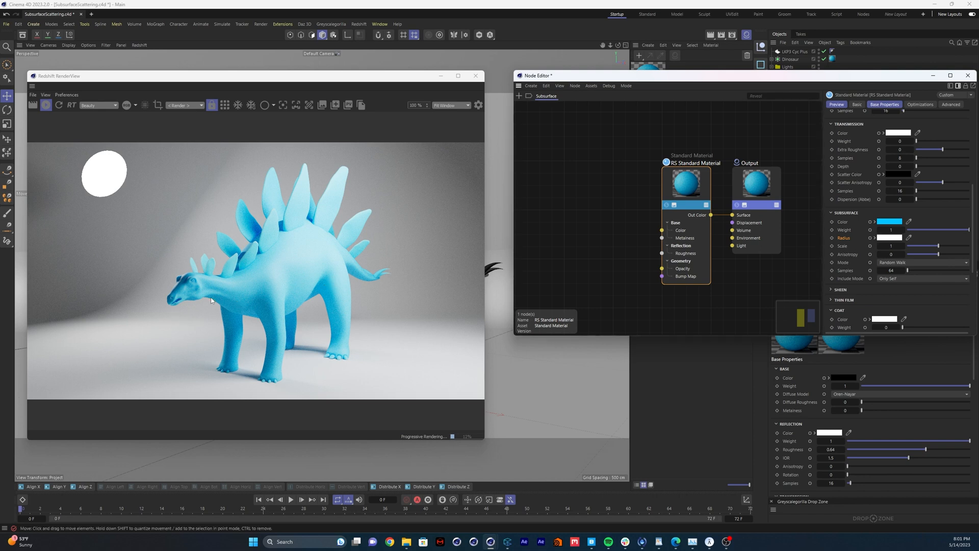
mouse_move(328, 269)
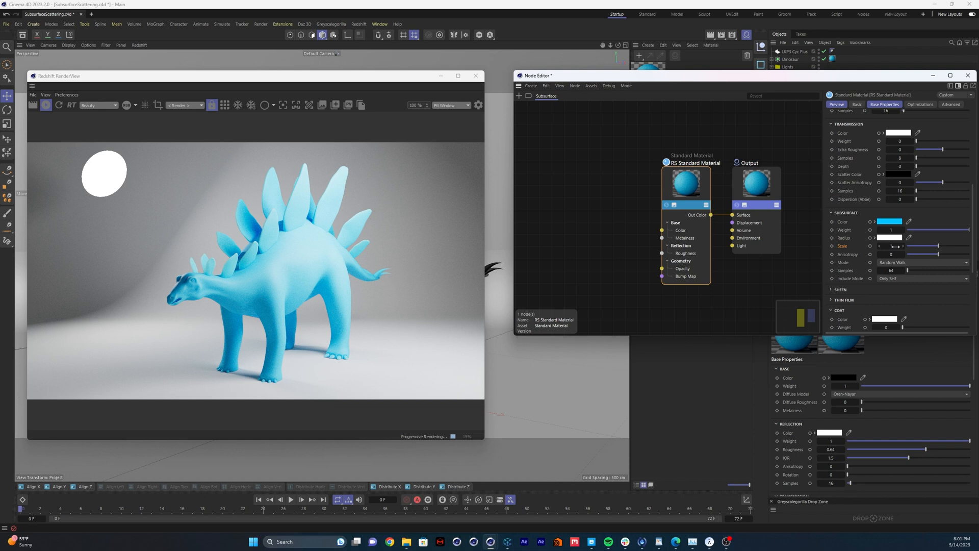
- Raise the Subsurface Scale to 5 and tint the Subsurface Radius green
left_click_drag(905, 246, 950, 246)
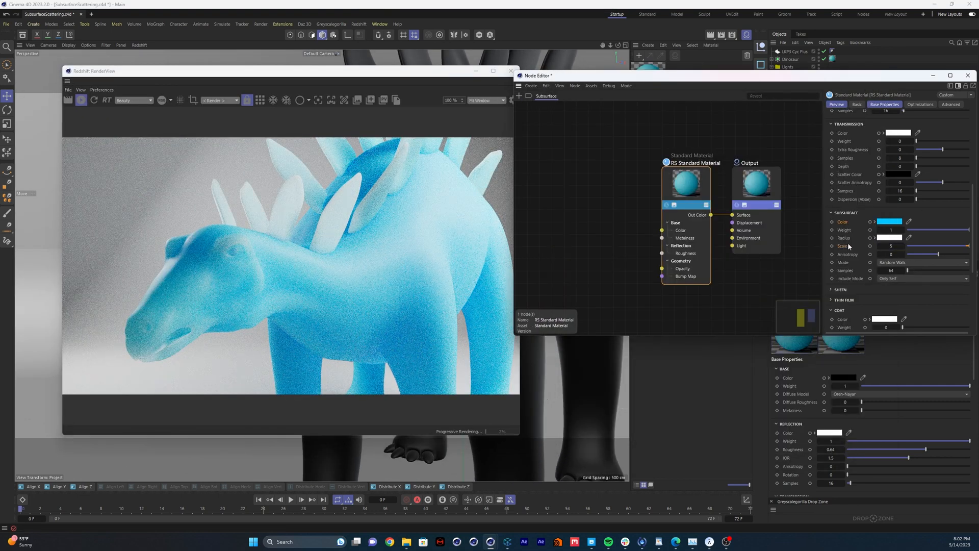
left_click(888, 222)
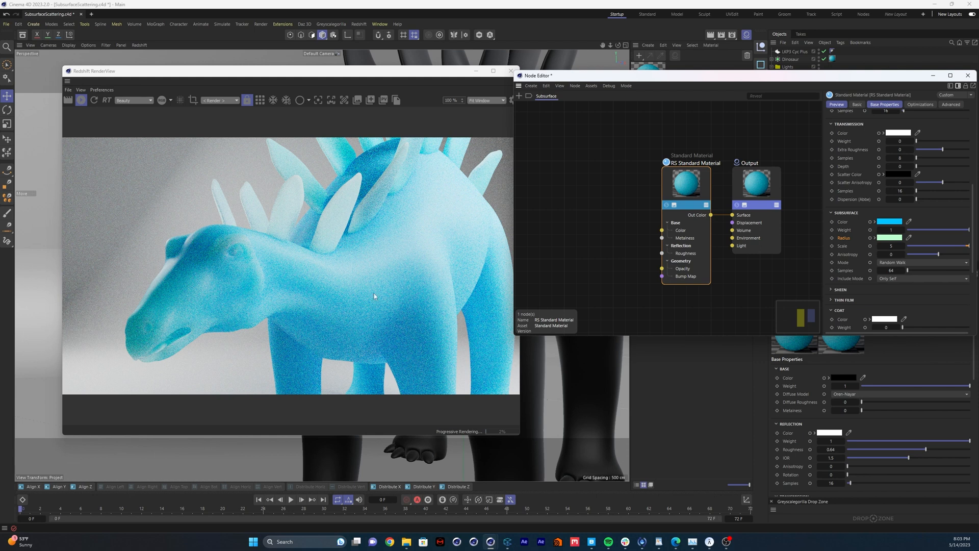
left_click(891, 246)
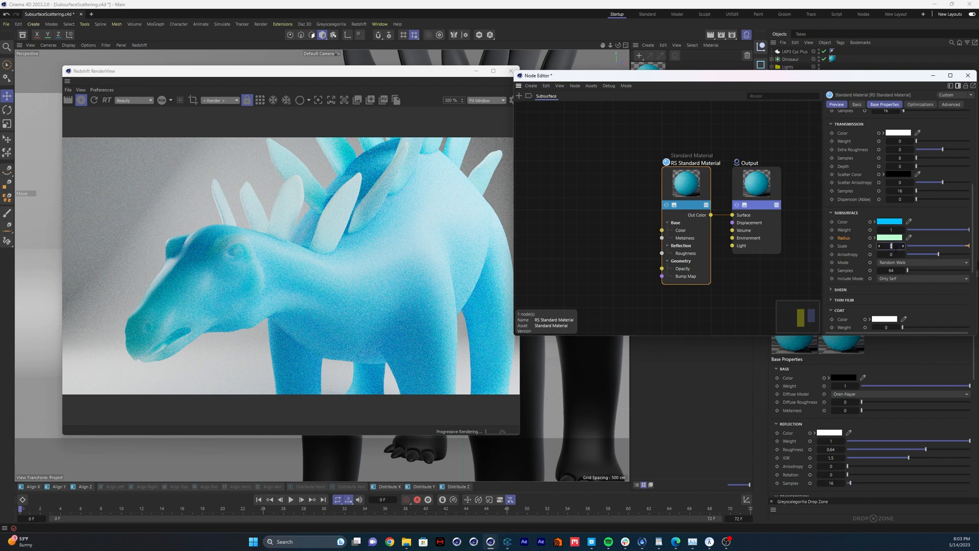
left_click(888, 238)
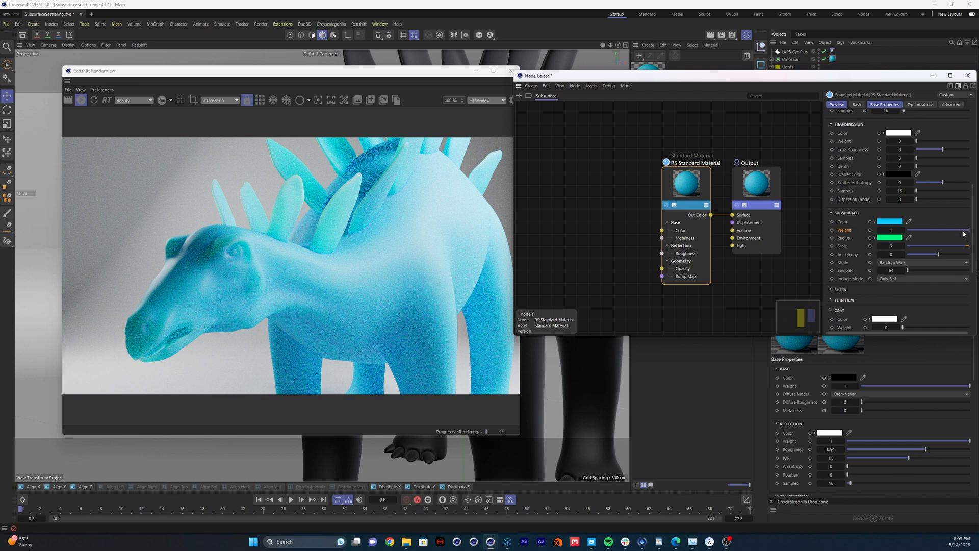
- Experiment with the Subsurface Weight slider before adding nodes to the graph
left_click_drag(949, 229, 927, 229)
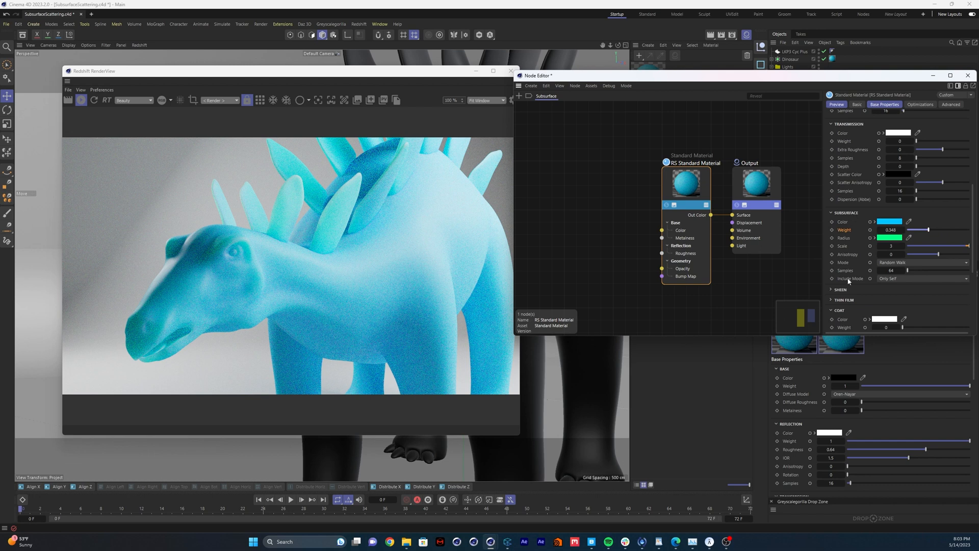
mouse_move(855, 253)
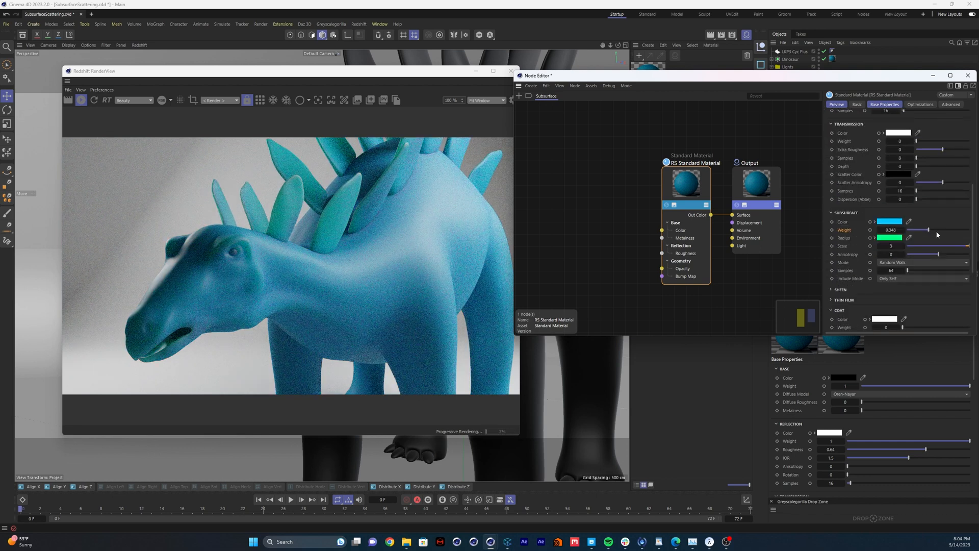
left_click_drag(918, 229, 968, 230)
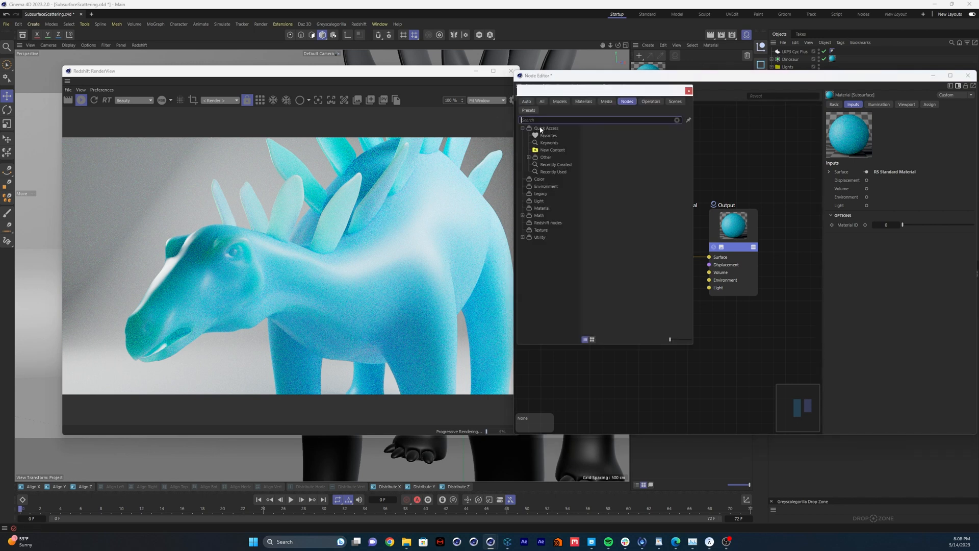
- Add Maxon Noise and Ramp nodes and wire the Ramp's Out Color into the Subsurface Weight port
type("maxon no")
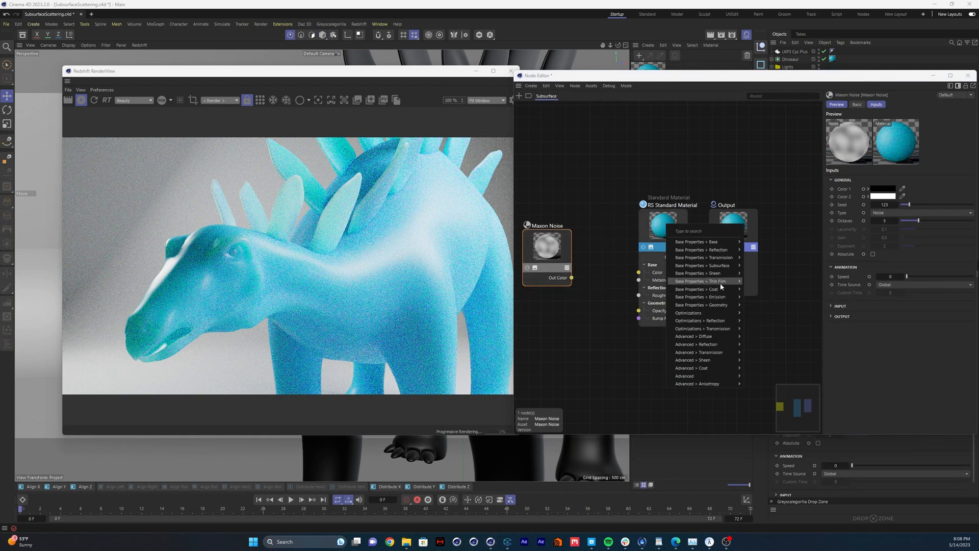
mouse_move(706, 265)
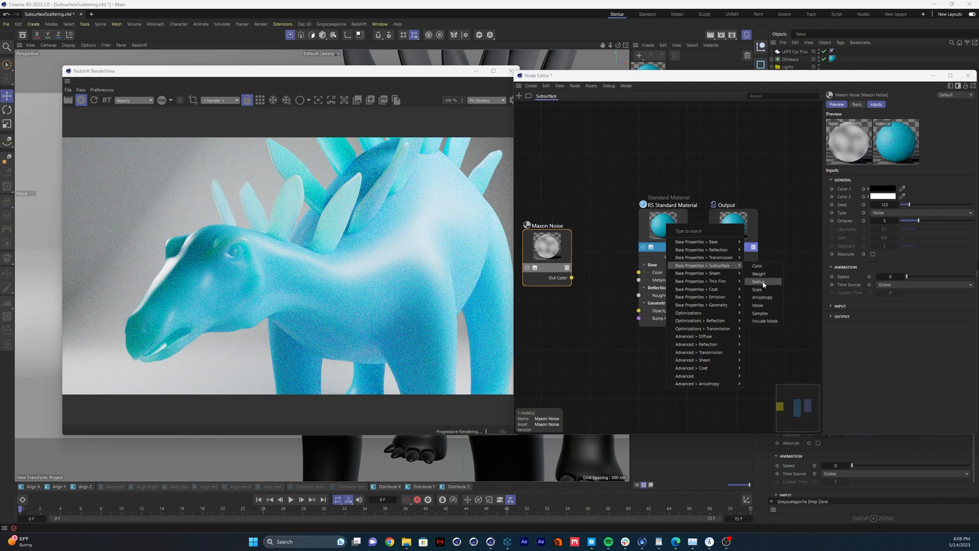
mouse_move(762, 274)
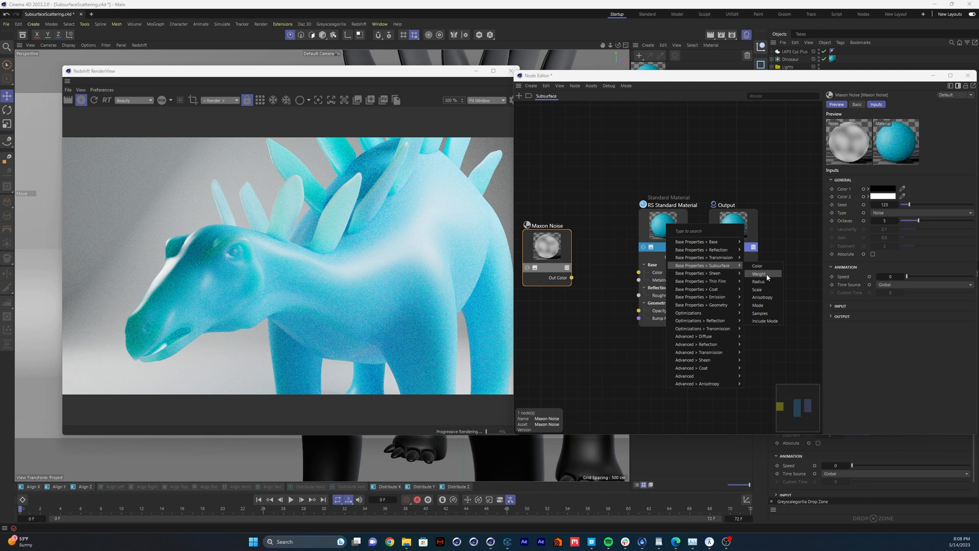
left_click(758, 274)
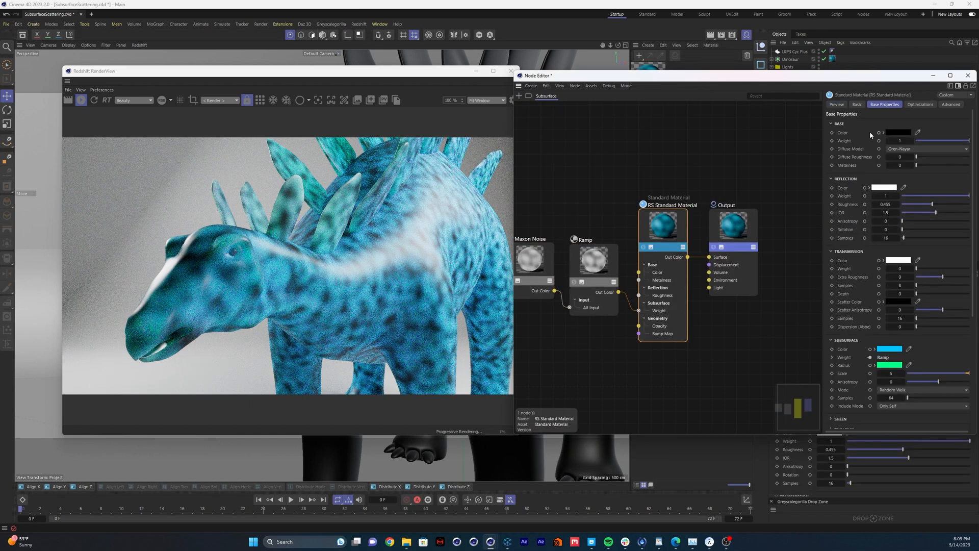
- Sample the Base Color from the render and confirm an edited Ramp gradient knot
left_click(919, 132)
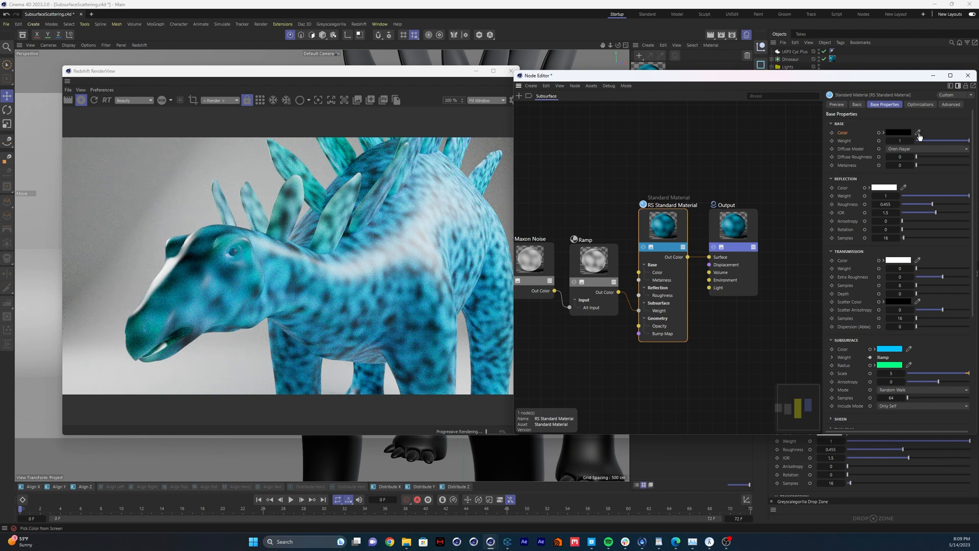
left_click(919, 132)
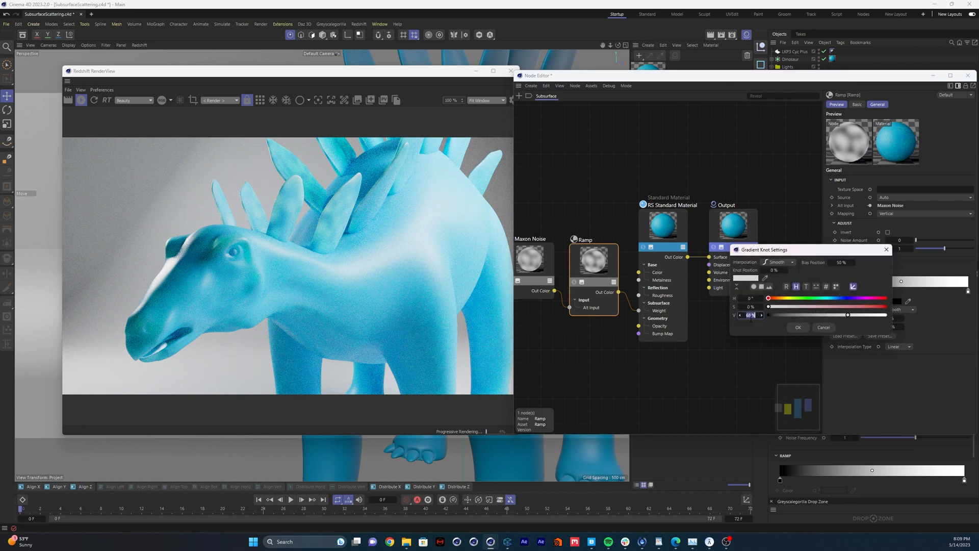
left_click(798, 328)
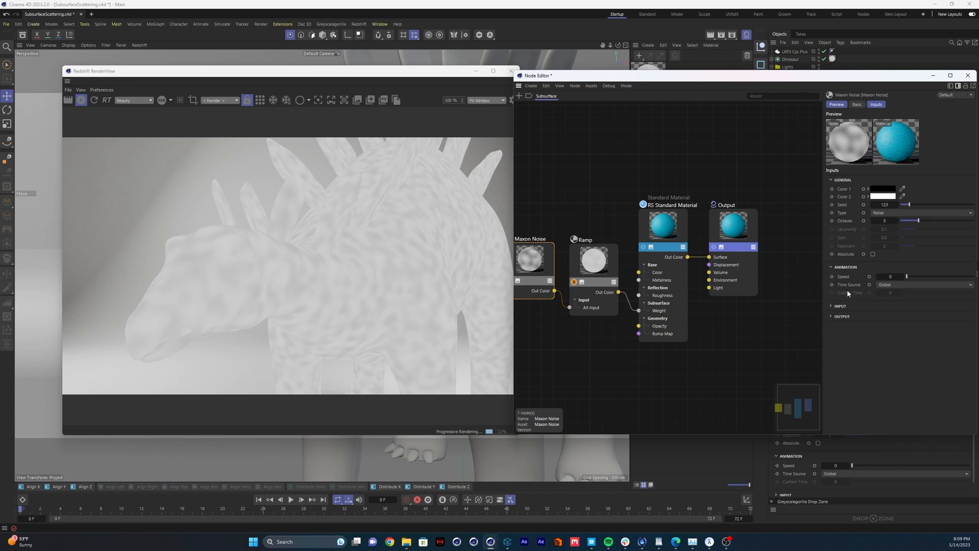
- Change the Maxon Noise Overall Scale in its Input settings to rescale the pattern
left_click(840, 305)
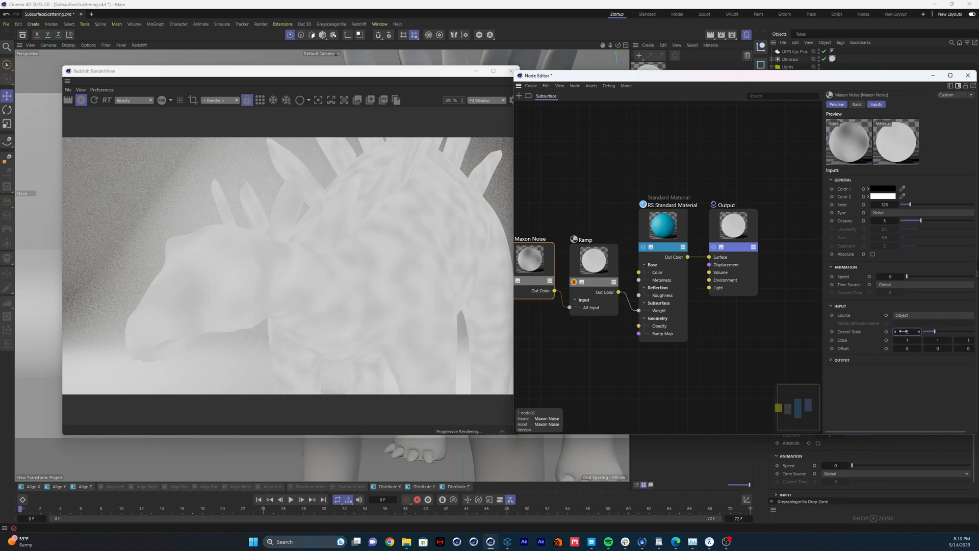
left_click(594, 260)
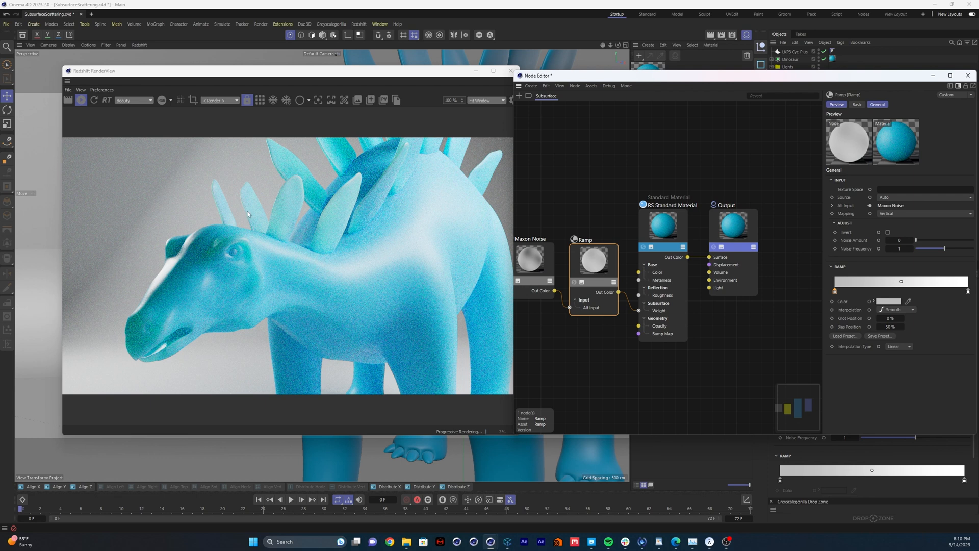
mouse_move(373, 207)
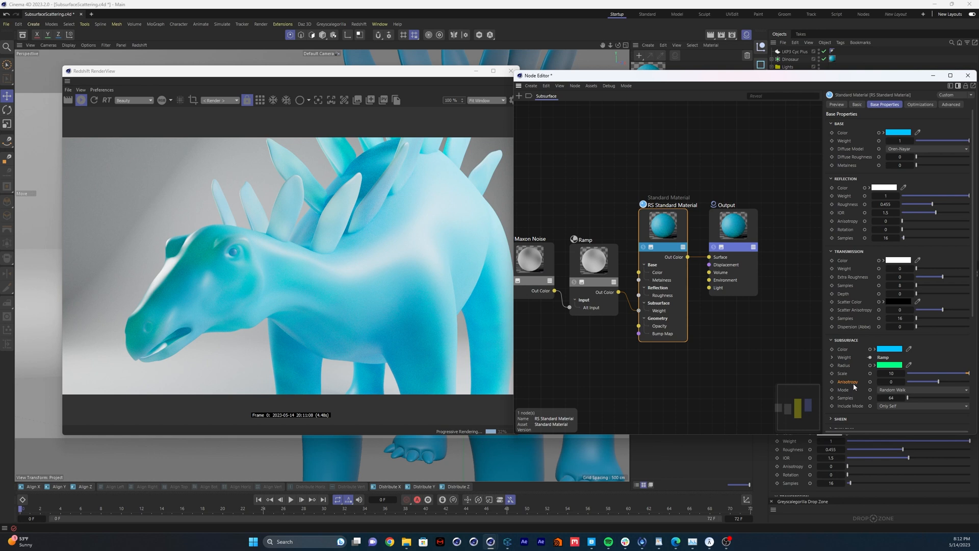
- Compare negative, zero and positive subsurface anisotropy, settling at about 0.364
left_click_drag(905, 381, 949, 382)
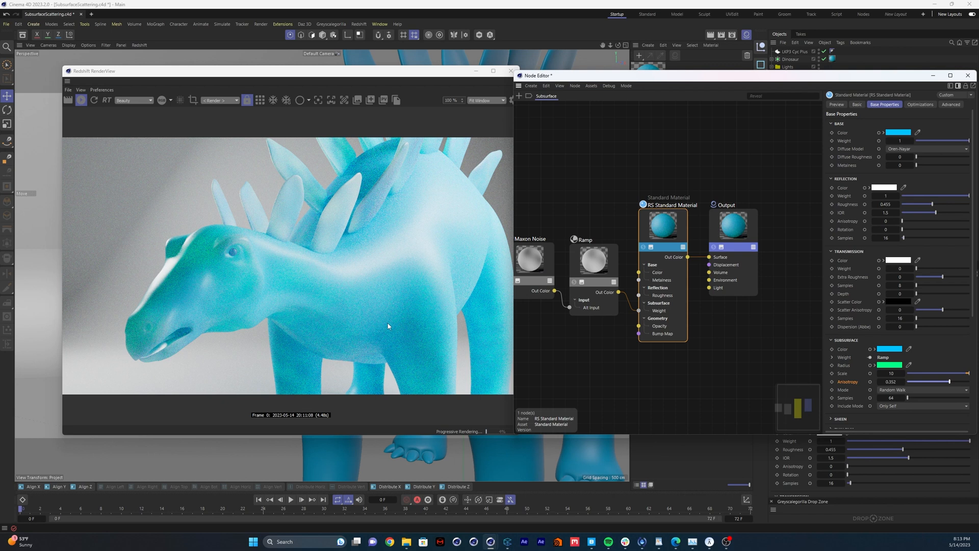
mouse_move(170, 357)
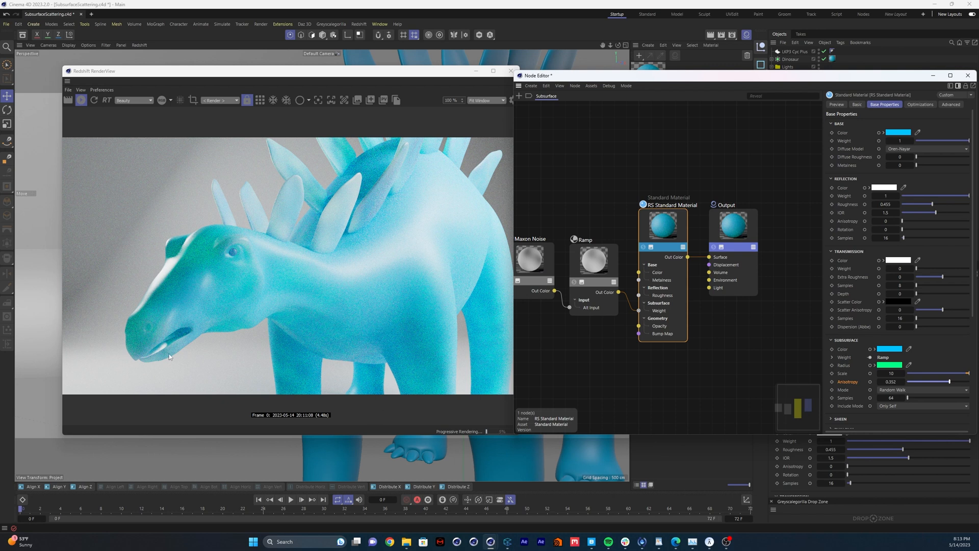
left_click_drag(939, 381, 916, 381)
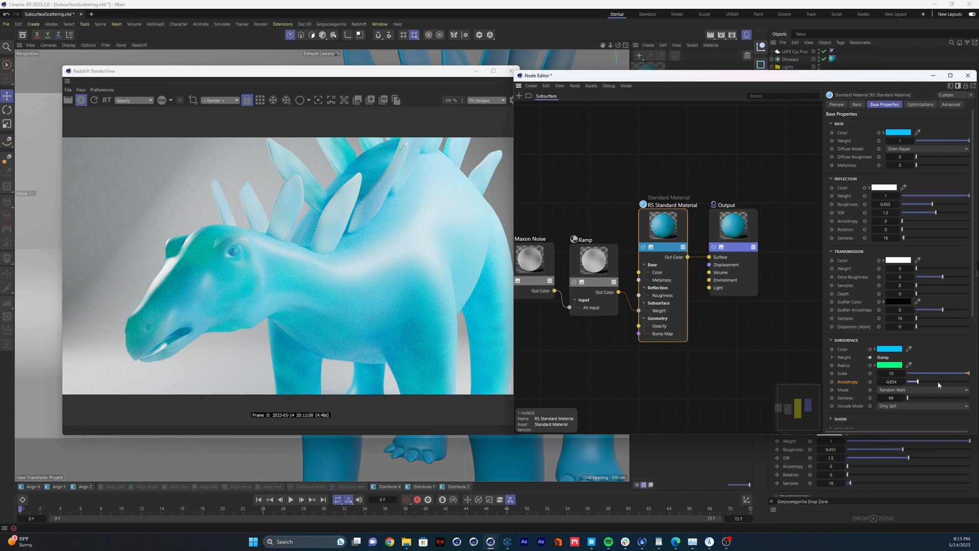
left_click_drag(915, 382, 939, 381)
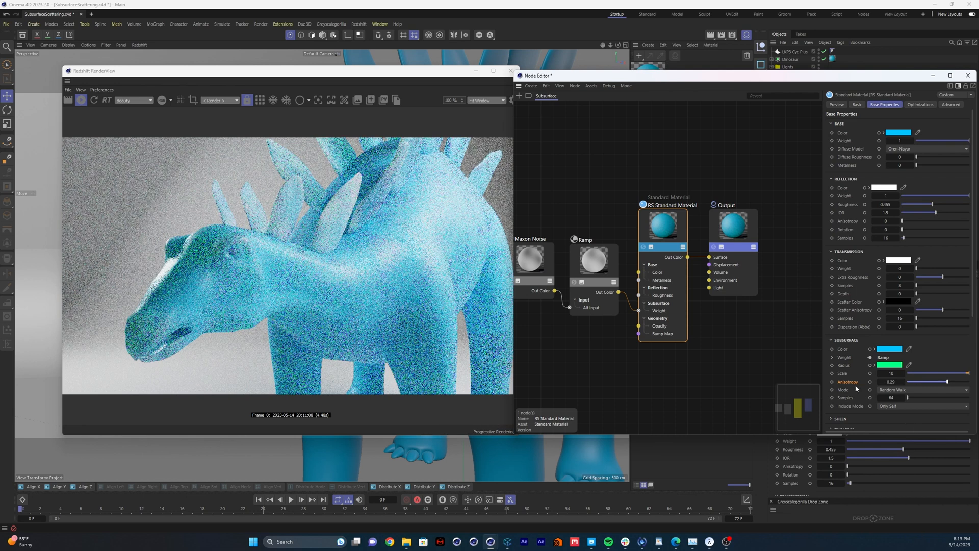
left_click_drag(946, 382, 936, 381)
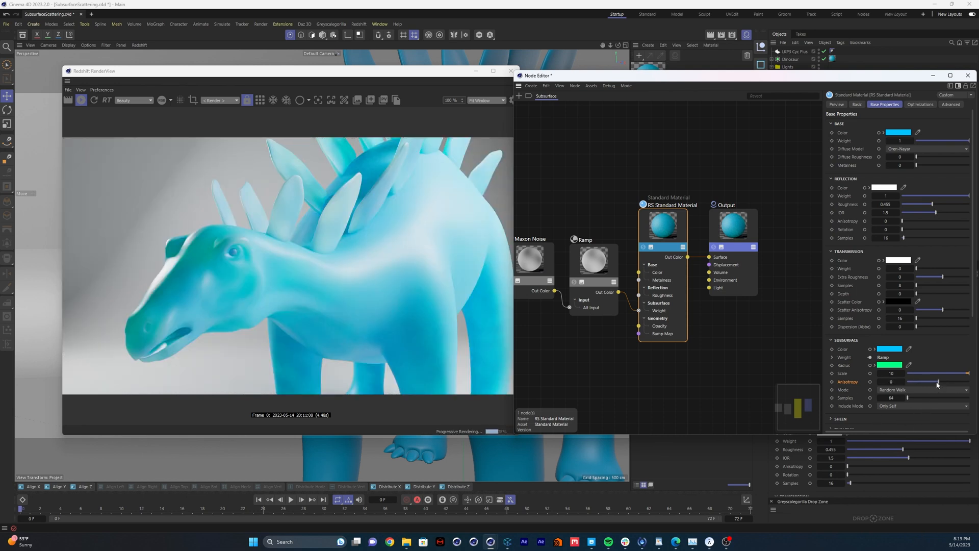
left_click_drag(937, 381, 917, 382)
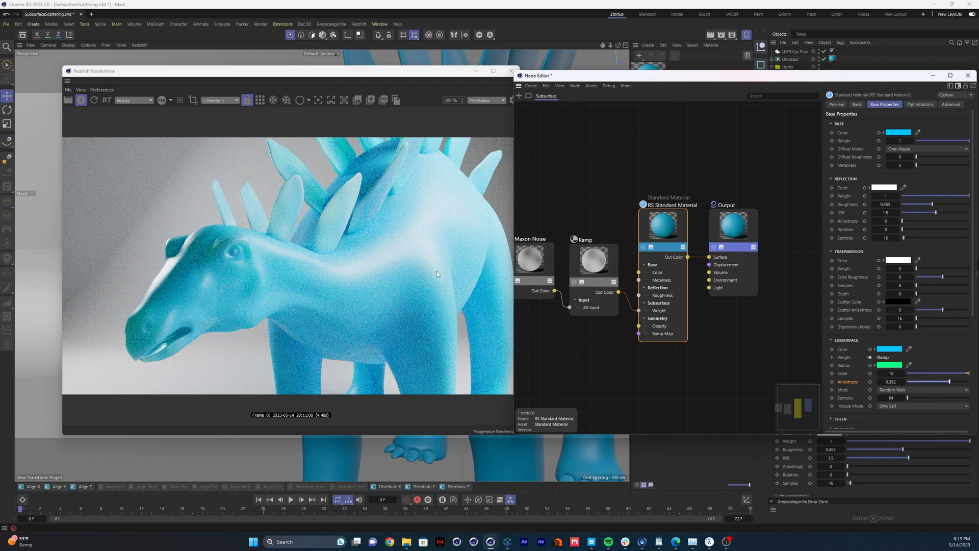
left_click(923, 390)
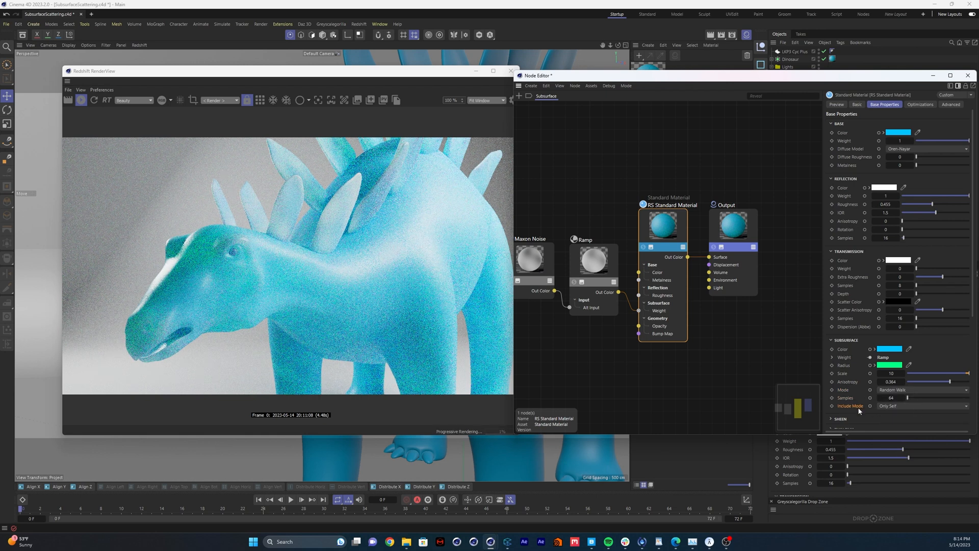
- Change the subsurface Include Mode from Only Self to All Objects
left_click(921, 405)
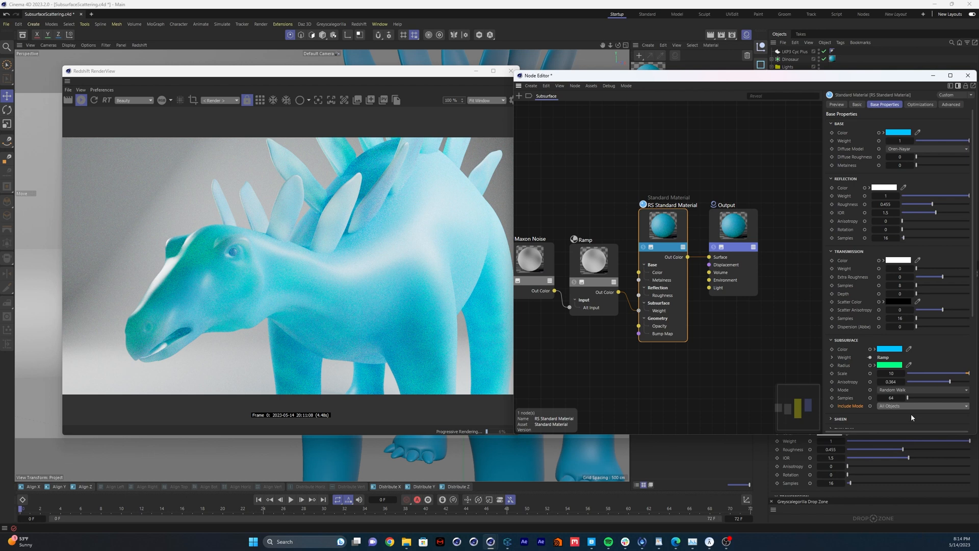
mouse_move(300, 73)
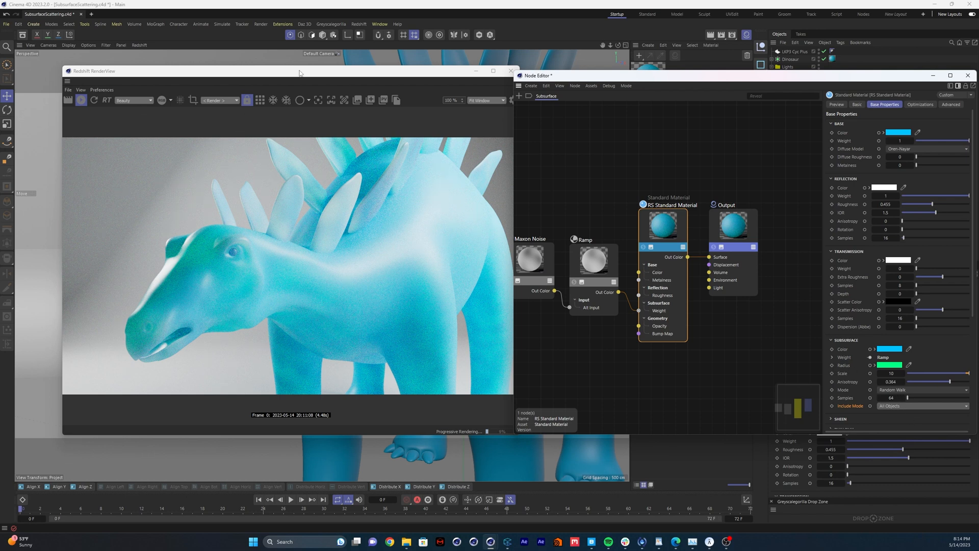